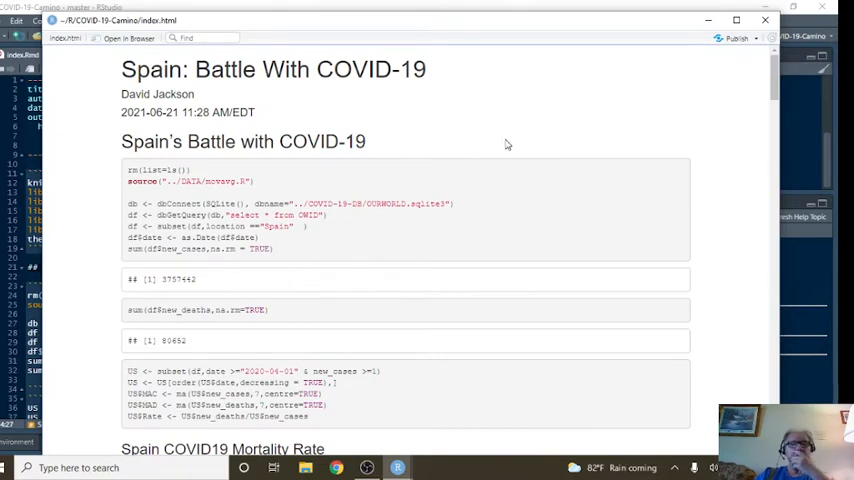
pyautogui.scroll(-3)
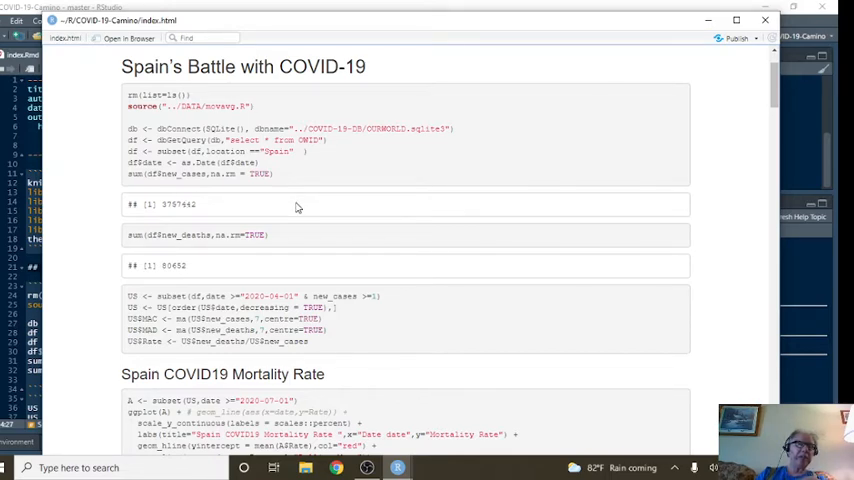
pyautogui.scroll(-3)
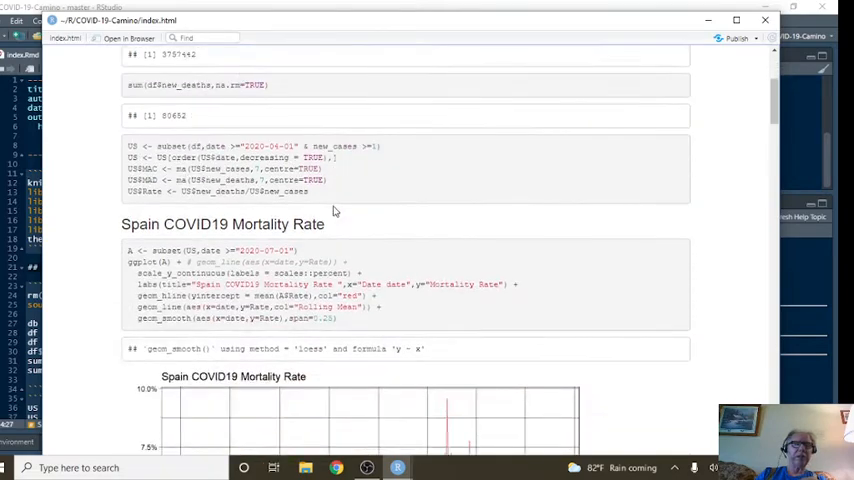
pyautogui.scroll(-3)
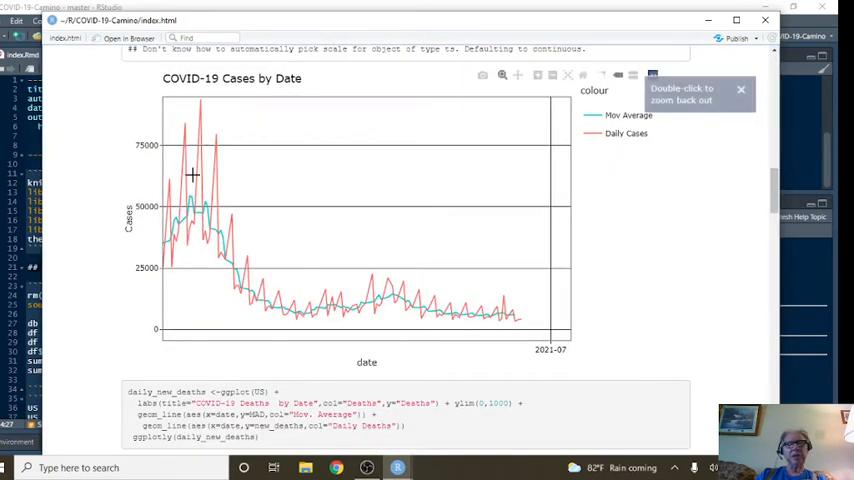
pyautogui.moveTo(560, 316)
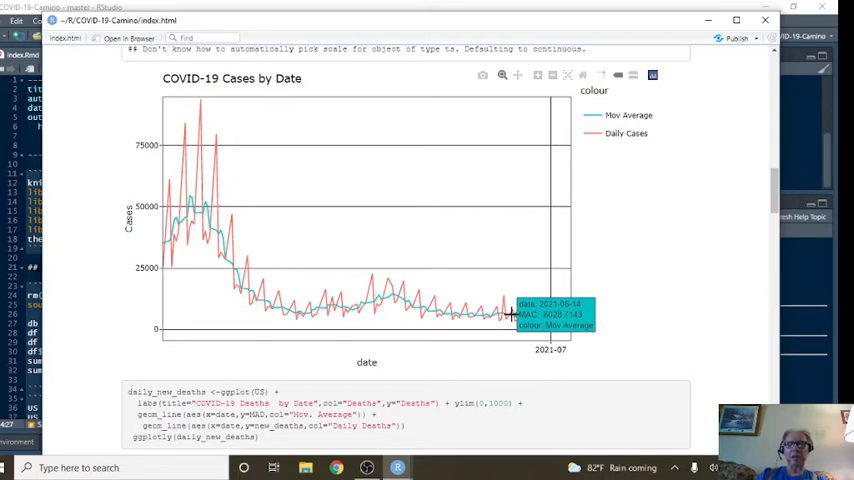
pyautogui.scroll(-3)
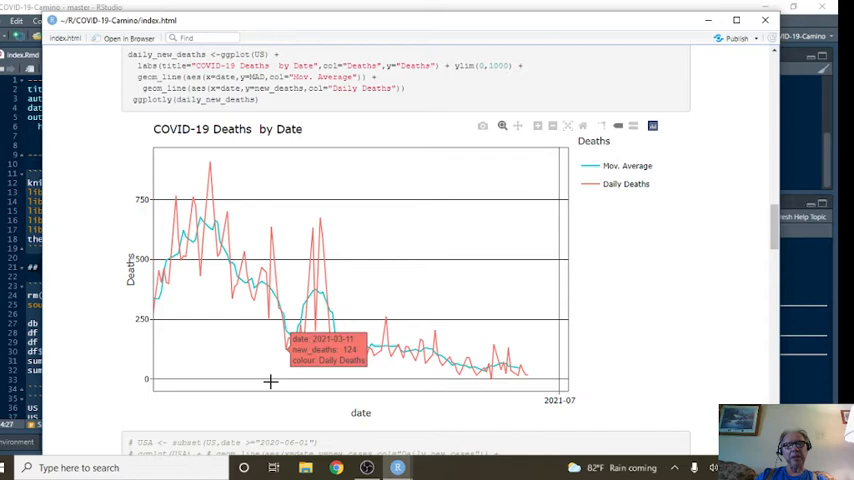
pyautogui.moveTo(550, 384)
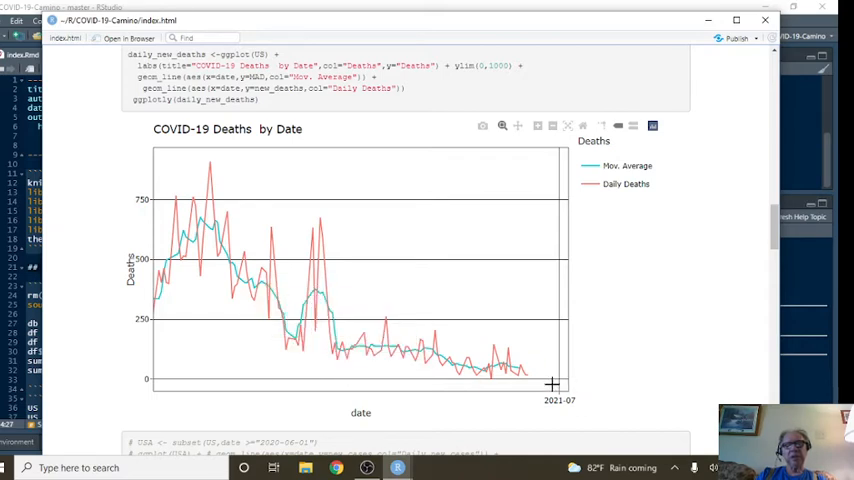
pyautogui.moveTo(528, 378)
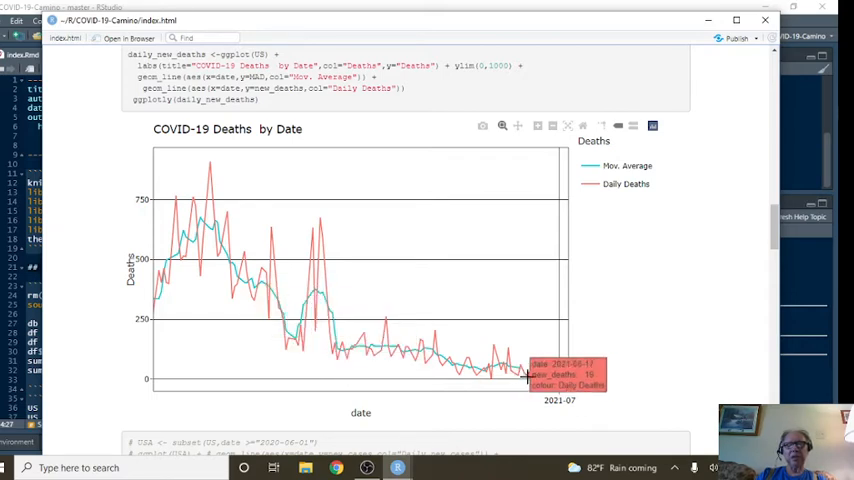
pyautogui.moveTo(528, 378)
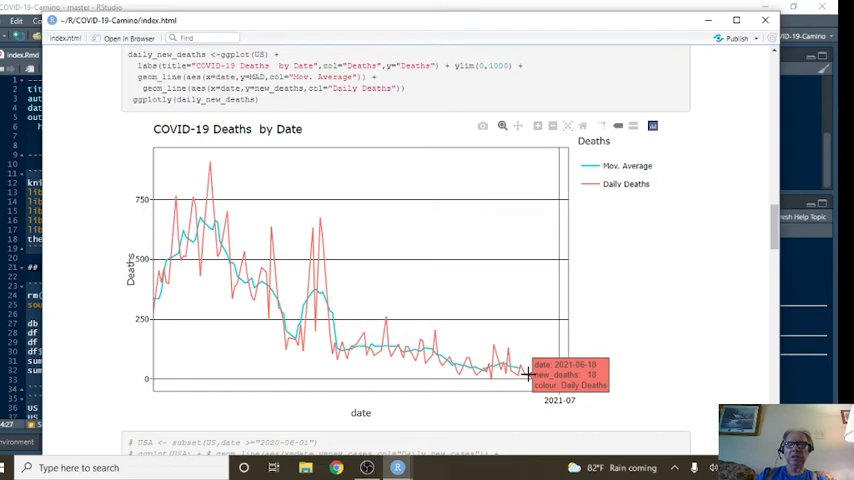
pyautogui.moveTo(524, 372)
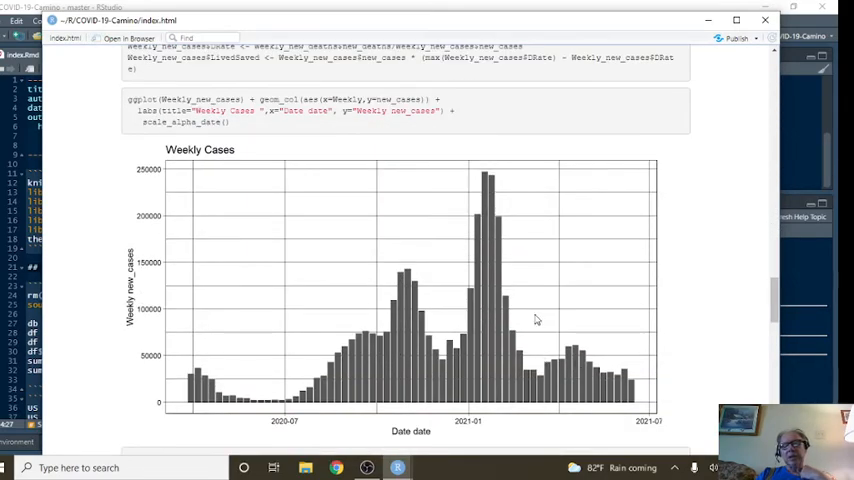
pyautogui.moveTo(490, 292)
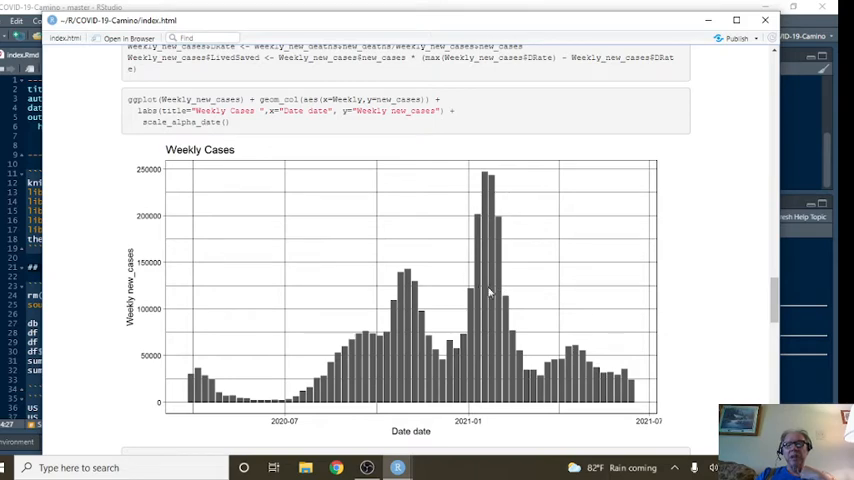
pyautogui.moveTo(628, 388)
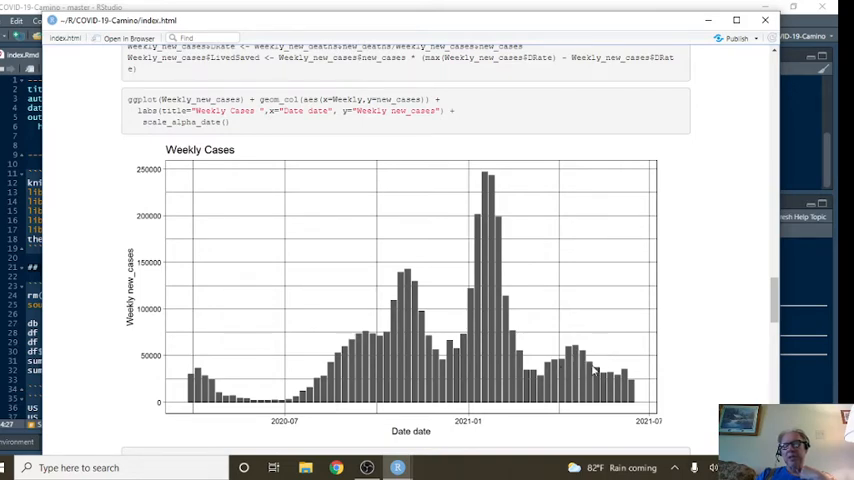
pyautogui.moveTo(628, 384)
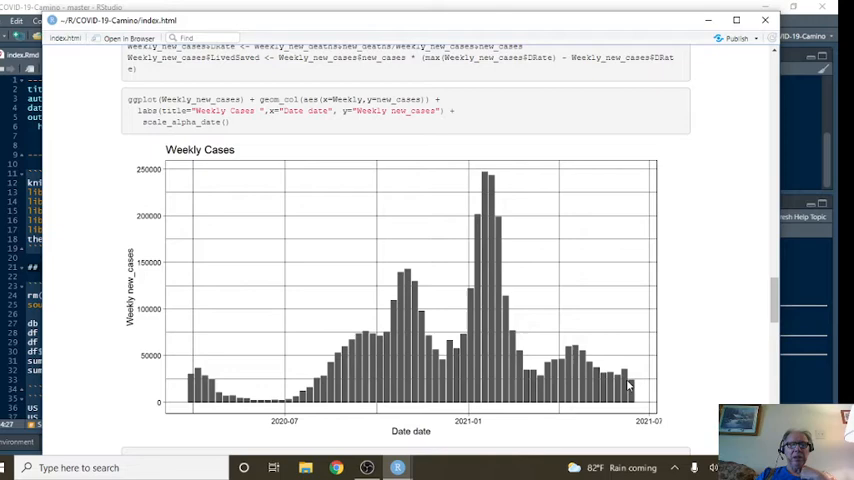
pyautogui.moveTo(624, 380)
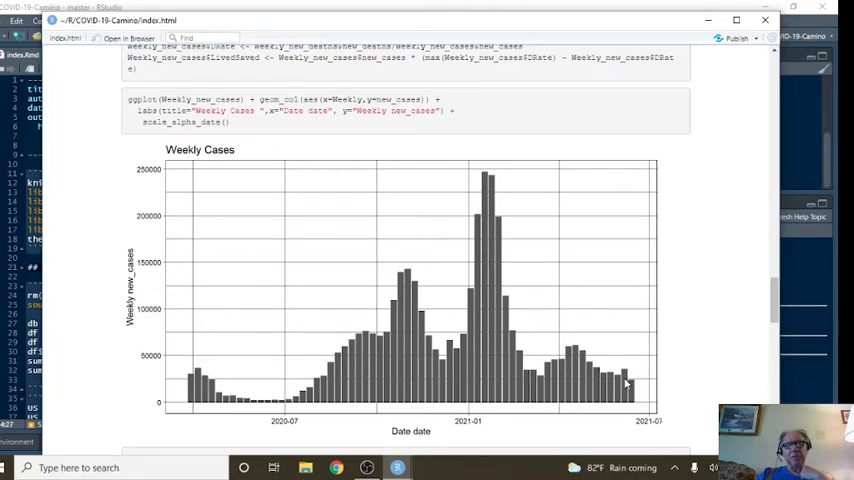
pyautogui.scroll(-3)
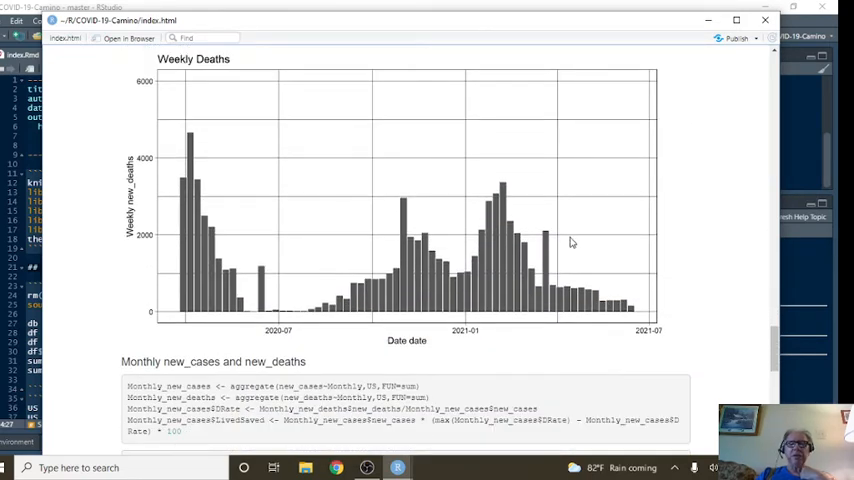
pyautogui.moveTo(516, 240)
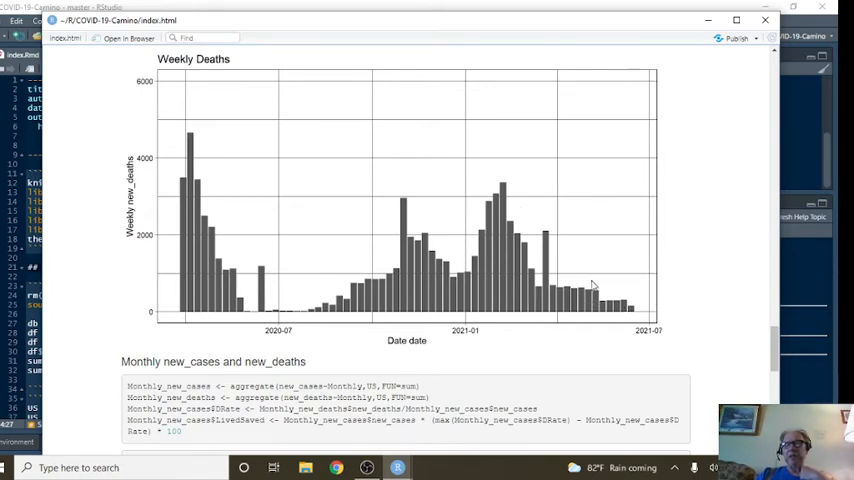
pyautogui.scroll(-3)
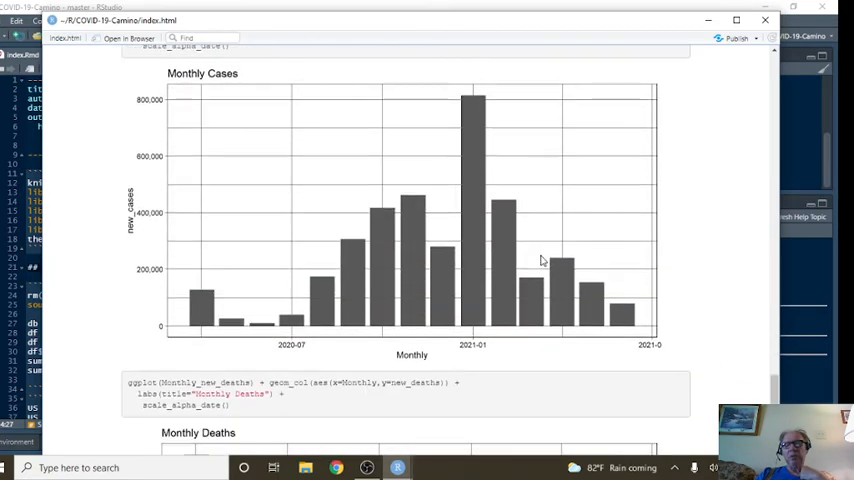
pyautogui.moveTo(620, 320)
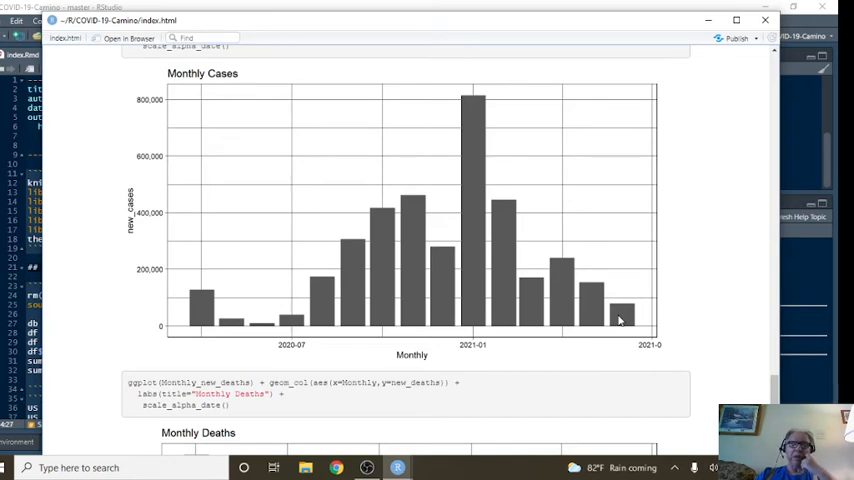
pyautogui.moveTo(324, 302)
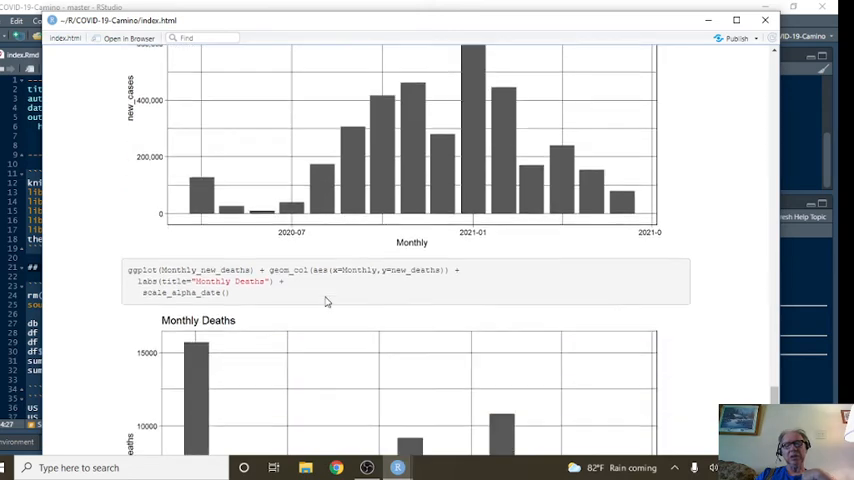
pyautogui.scroll(-3)
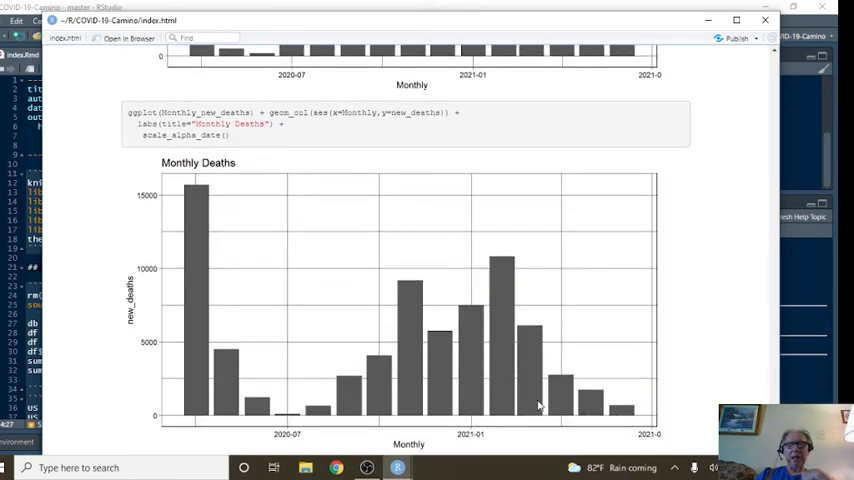
pyautogui.moveTo(340, 404)
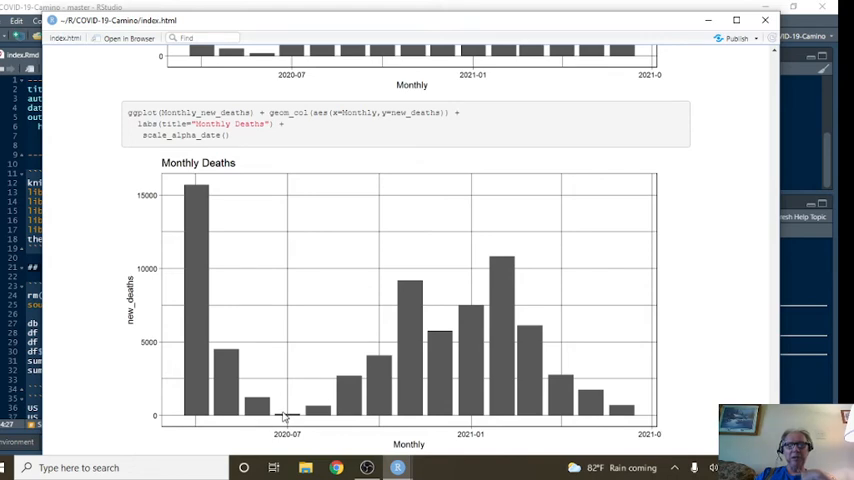
pyautogui.moveTo(348, 396)
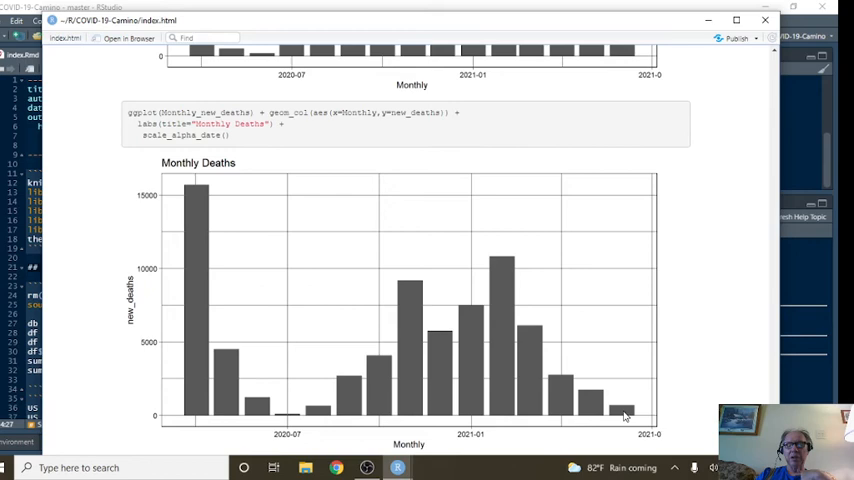
pyautogui.moveTo(364, 400)
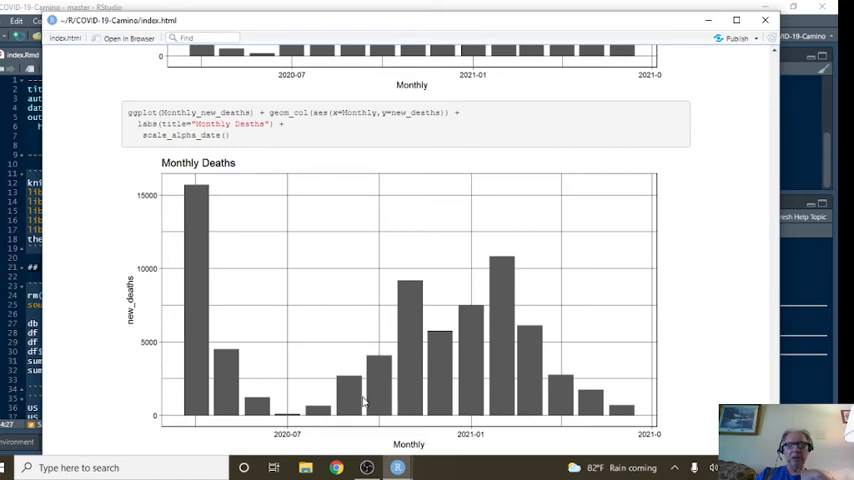
pyautogui.moveTo(604, 400)
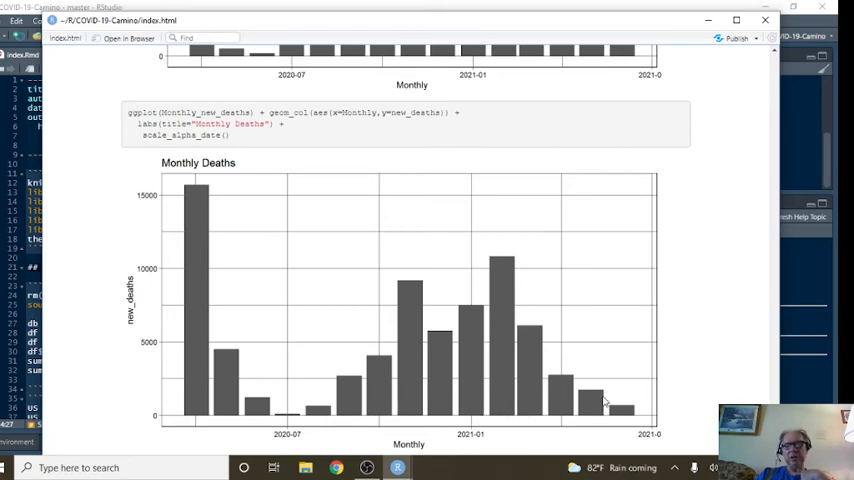